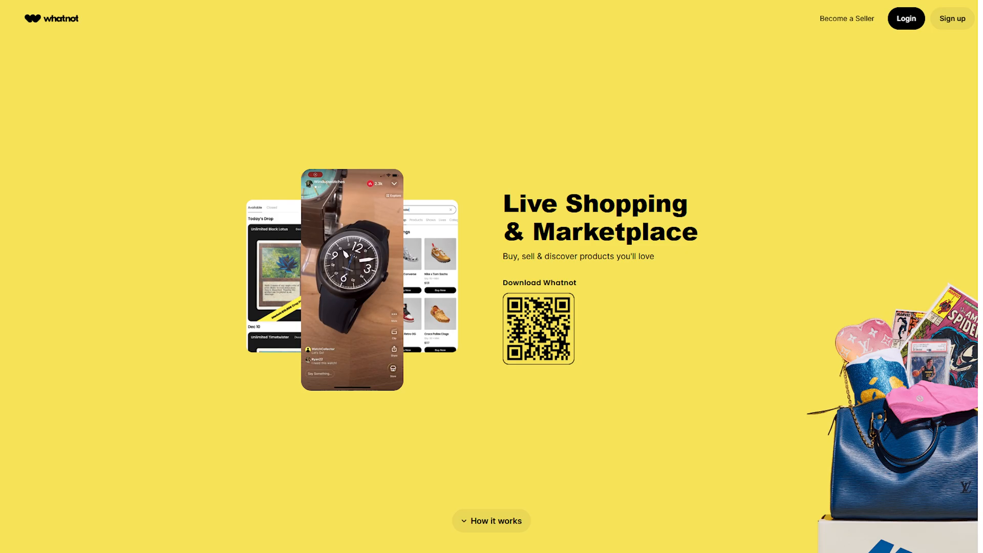
# Step: Sign in from the Whatnot homepage to land on the Seller Hub Home
pyautogui.click(906, 19)
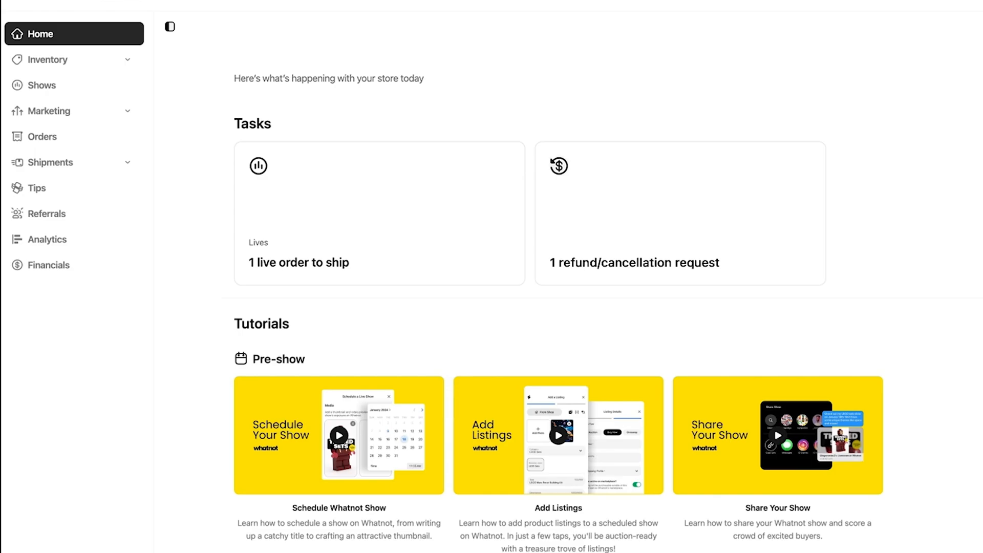
# Step: Scroll the Inventory product list down to the Vader Mini Fig w/case listing
pyautogui.scroll(-3)
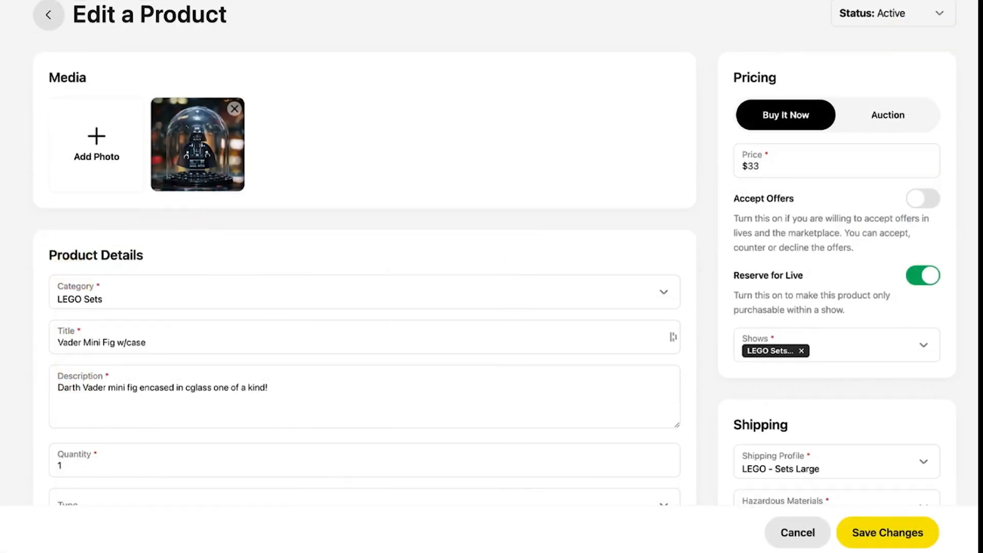
# Step: Show Listings with Offers, revealing the $11.00 offer on LEGO Glass Case Worker
pyautogui.click(33, 130)
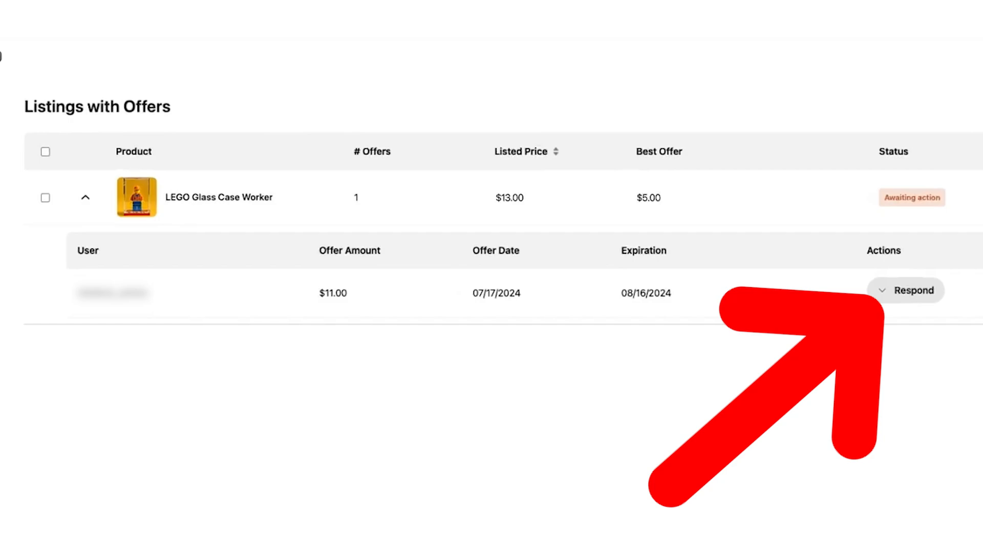
# Step: Show Your Shows, listing "Themed LEGO Sets - Space, Ocean and more!"
pyautogui.click(909, 290)
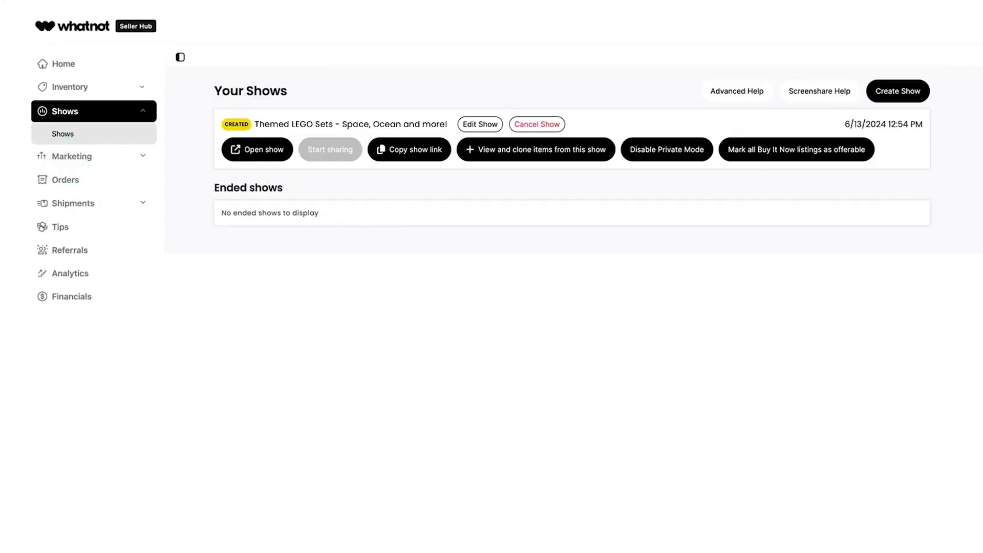
# Step: Show the Orders page with its four Payout Complete orders
pyautogui.click(66, 180)
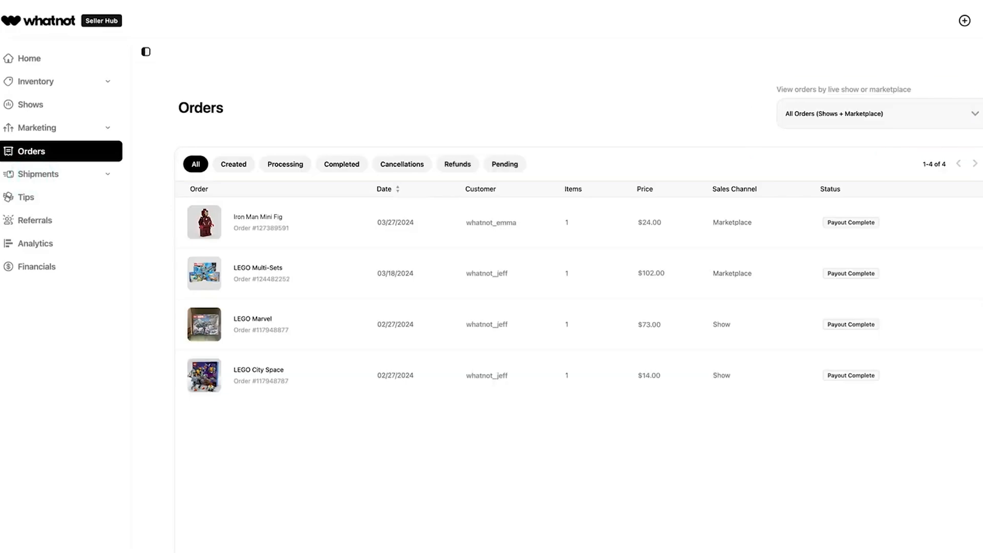
# Step: Show the Referrals page with $15.00 credit from one completed referral
pyautogui.click(40, 175)
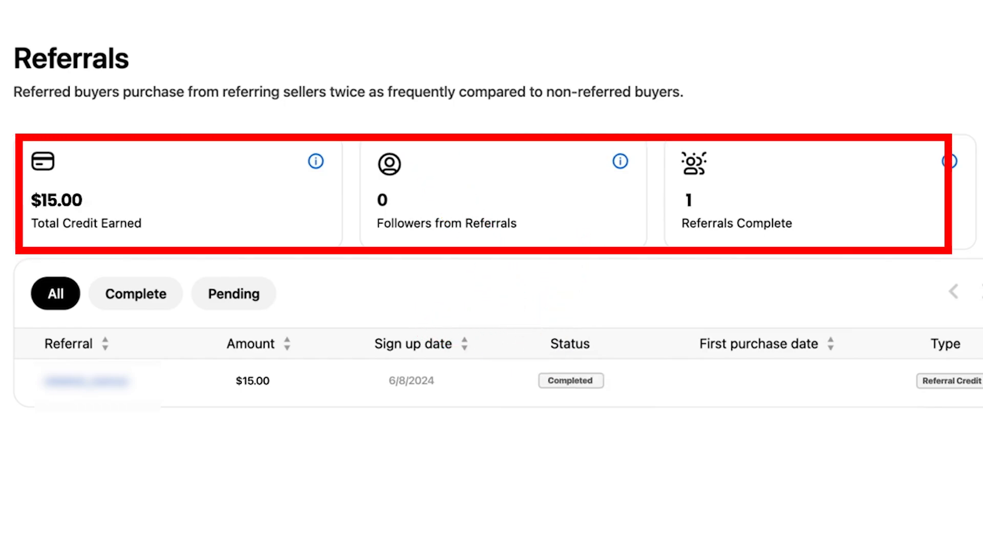
# Step: Show Livestream analytics: 8 livestreams, $2,354.98 sales, 54 orders in 30 days
pyautogui.click(54, 242)
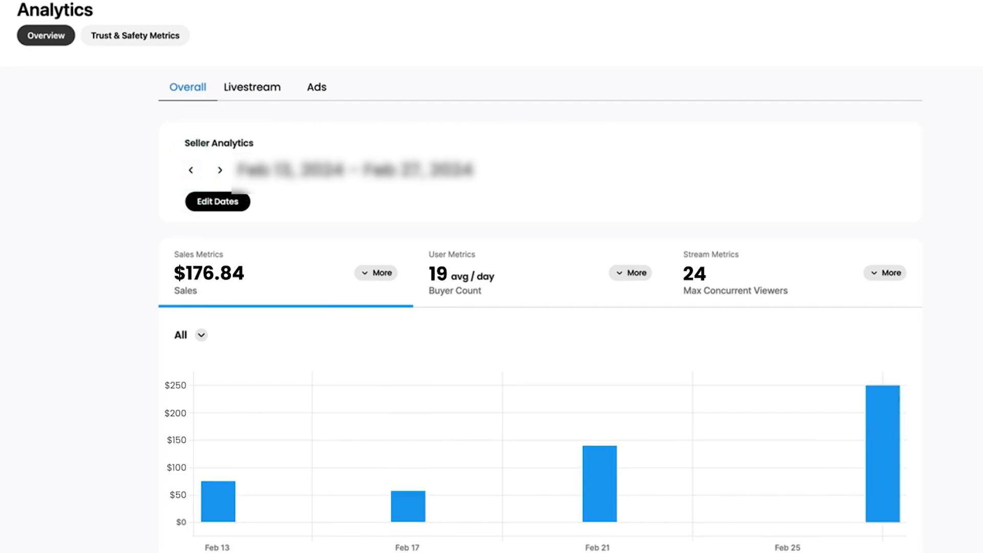
pyautogui.click(252, 87)
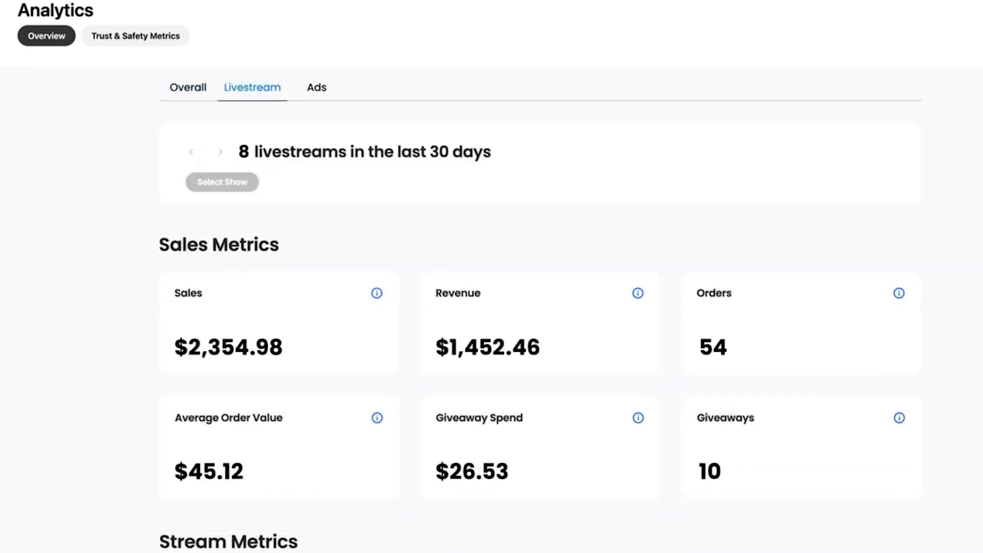